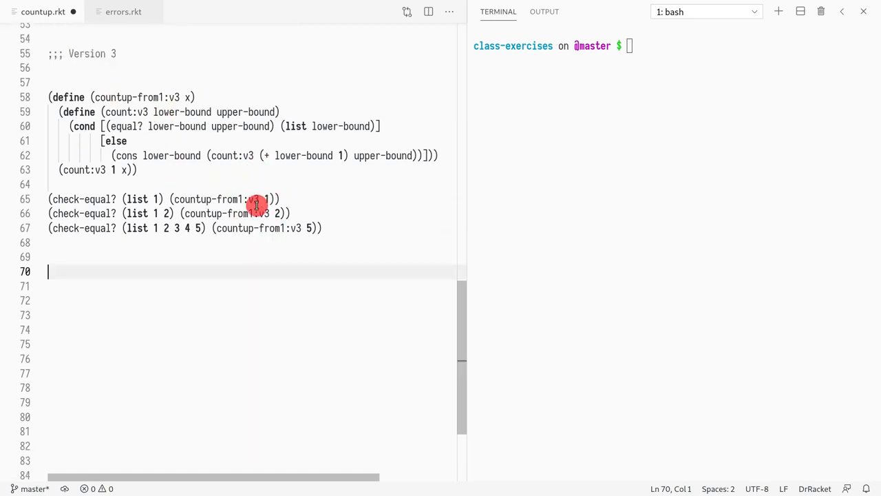
{"action": "mouse_move", "coordinate": [242, 254]}
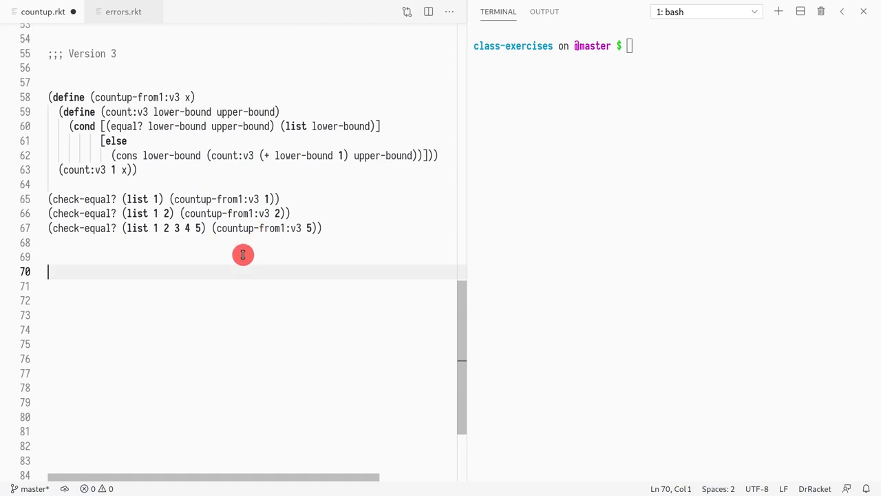
{"action": "mouse_move", "coordinate": [252, 144]}
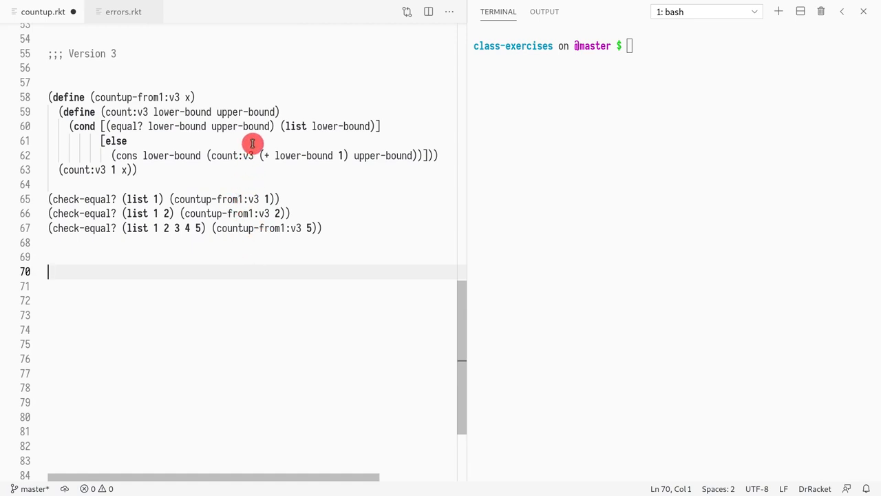
{"action": "mouse_move", "coordinate": [222, 212]}
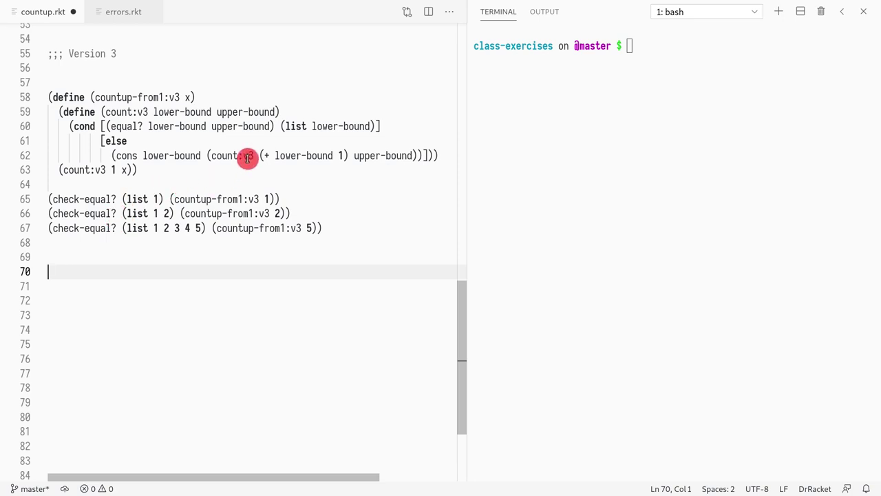
Step: Locate the upper-bound parameter in the count:v3 helper header and base-case test
{"action": "left_click", "coordinate": [216, 112]}
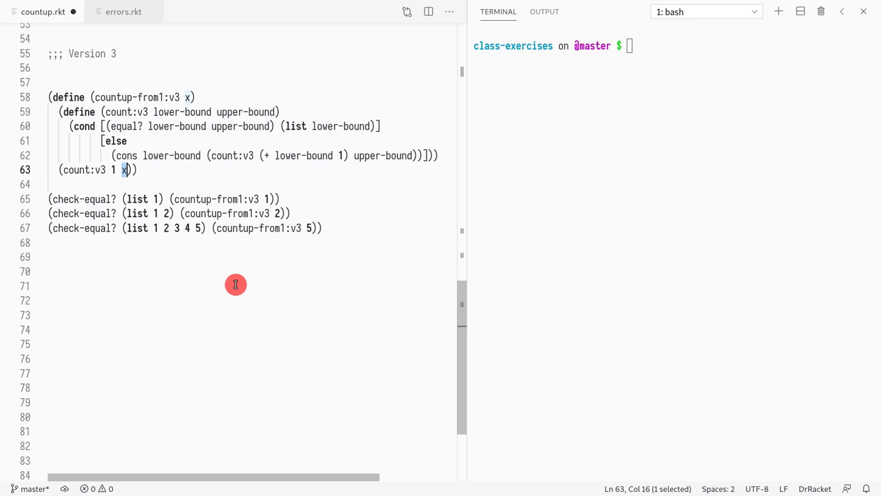
{"action": "mouse_move", "coordinate": [146, 176]}
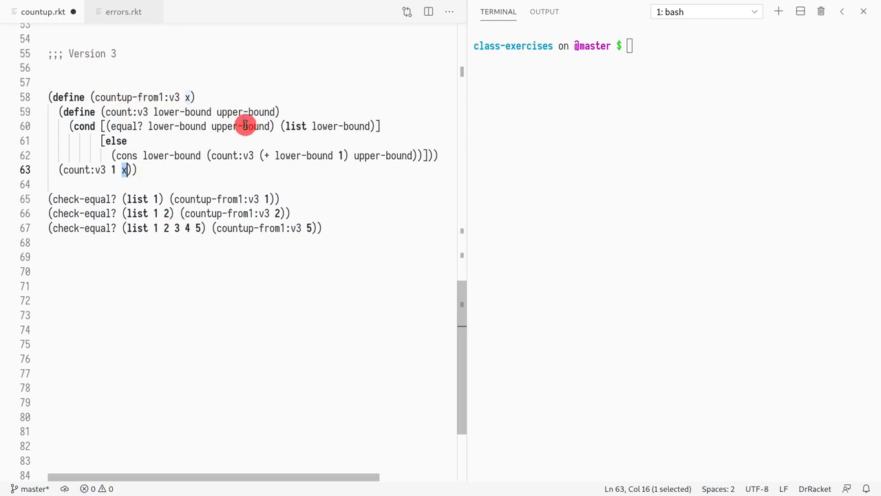
{"action": "double_click", "coordinate": [244, 111]}
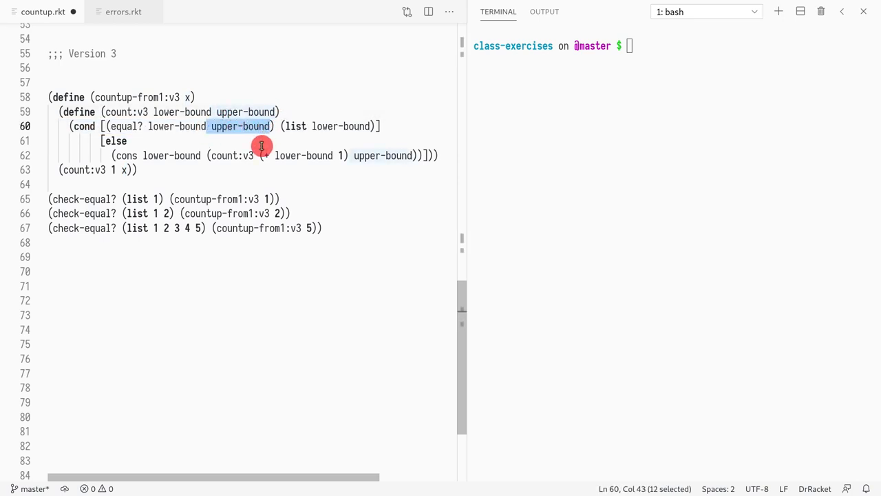
{"action": "left_click", "coordinate": [316, 199]}
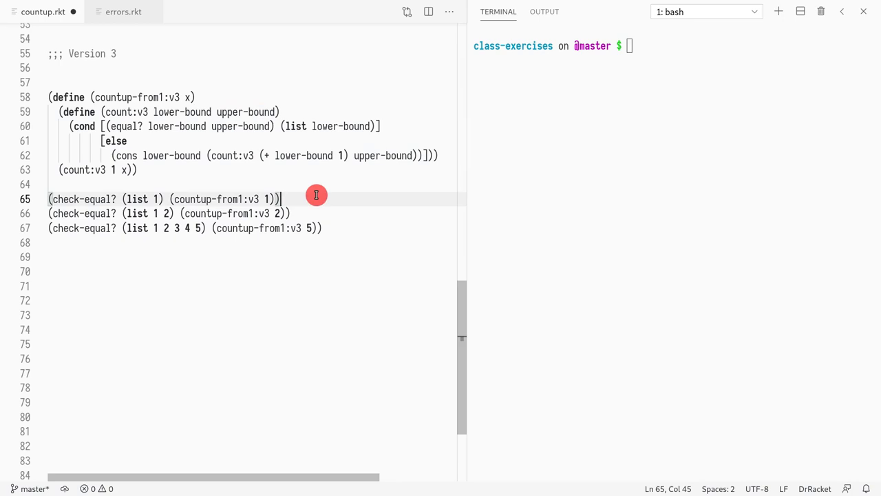
{"action": "mouse_move", "coordinate": [218, 181]}
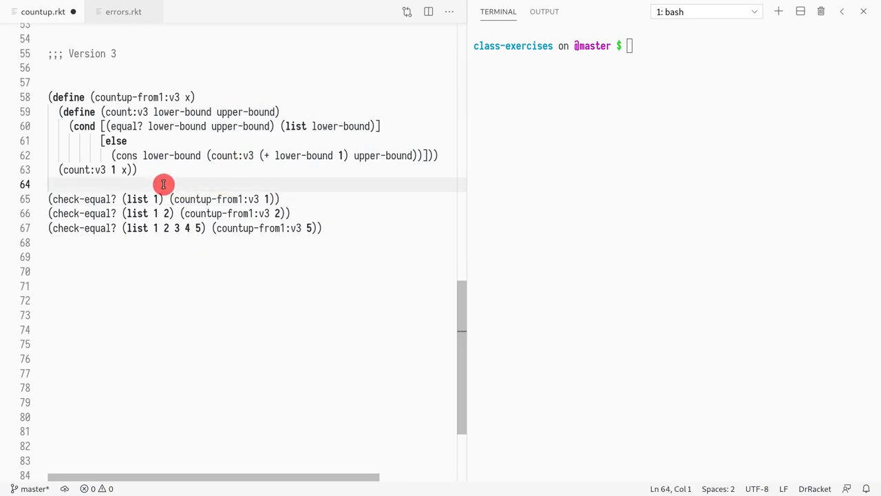
{"action": "mouse_move", "coordinate": [192, 168]}
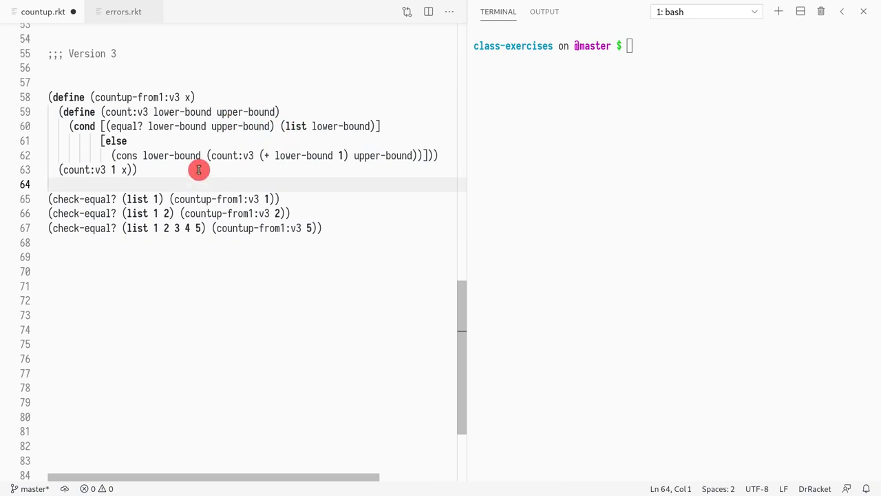
{"action": "left_click", "coordinate": [278, 111]}
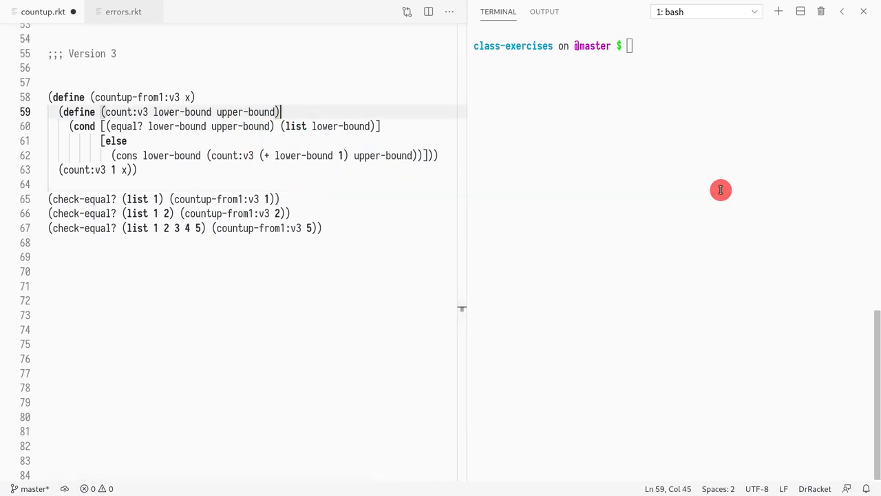
{"action": "double_click", "coordinate": [246, 111]}
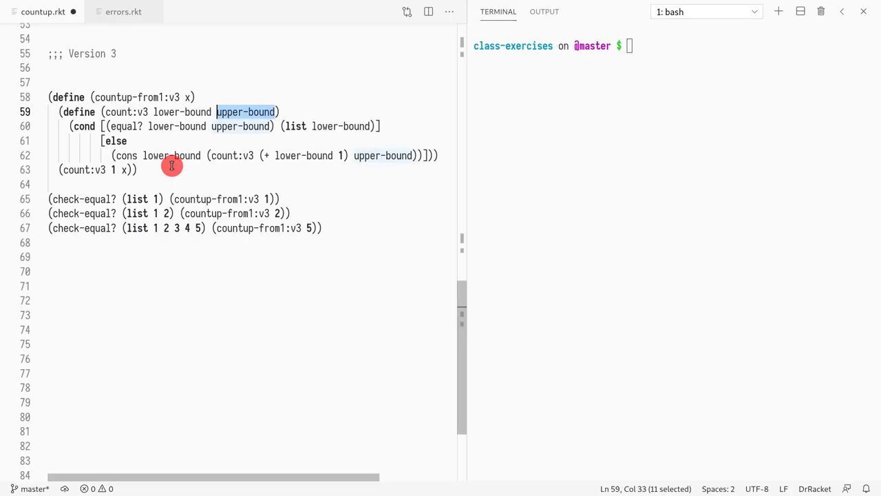
{"action": "scroll", "scroll_direction": "up", "scroll_amount": 3}
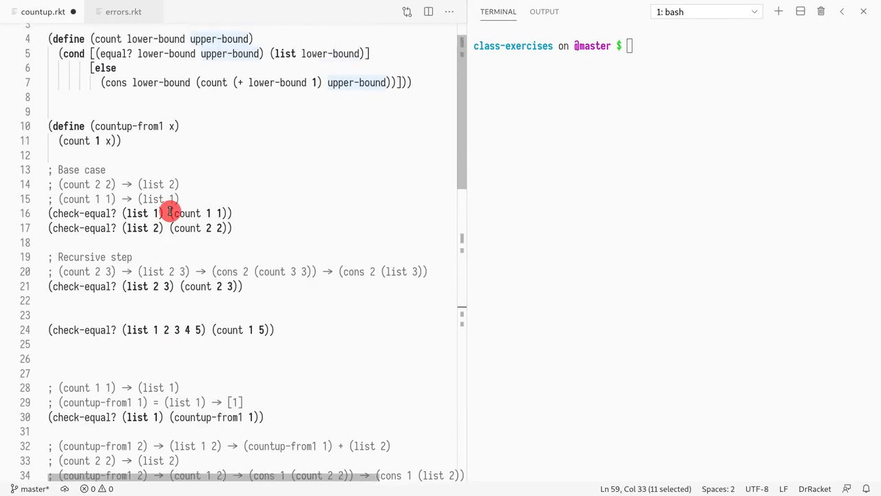
{"action": "scroll", "scroll_direction": "up", "scroll_amount": 3}
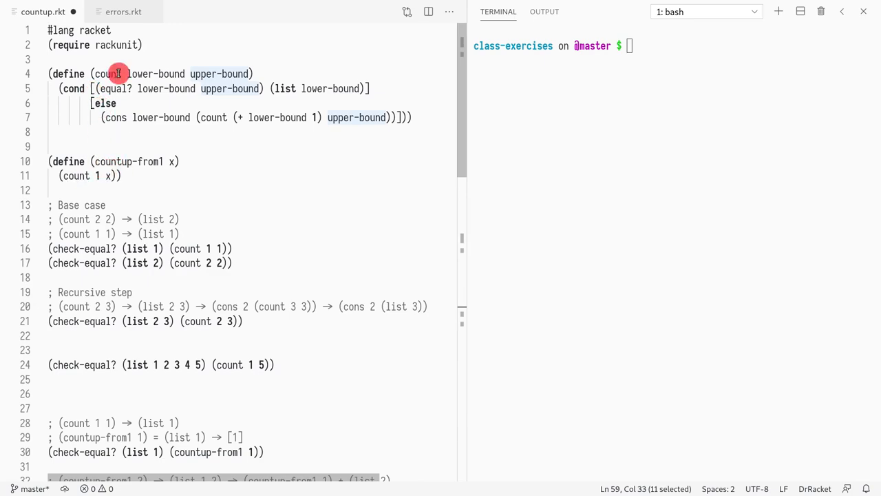
{"action": "scroll", "scroll_direction": "down", "scroll_amount": 3}
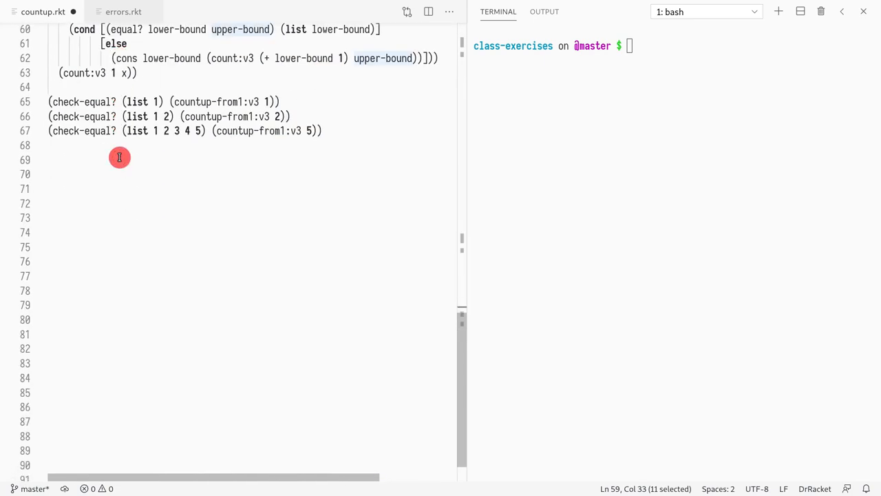
{"action": "scroll", "scroll_direction": "up", "scroll_amount": 3}
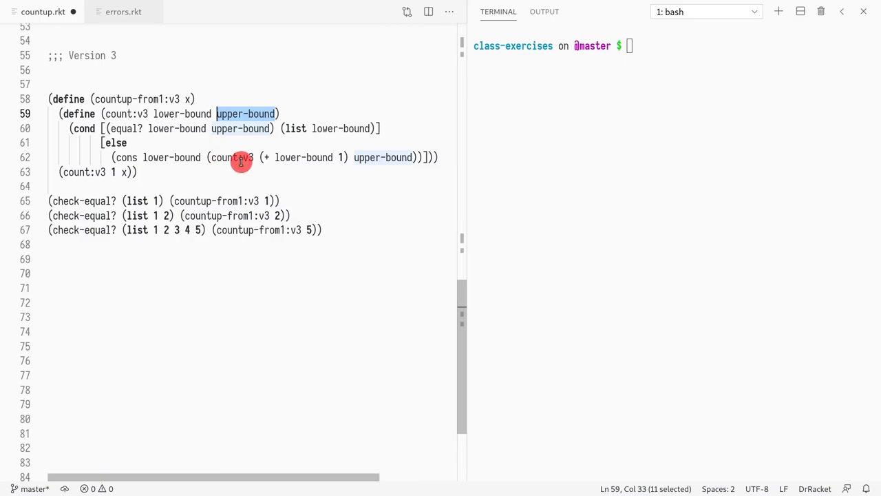
{"action": "mouse_move", "coordinate": [178, 130]}
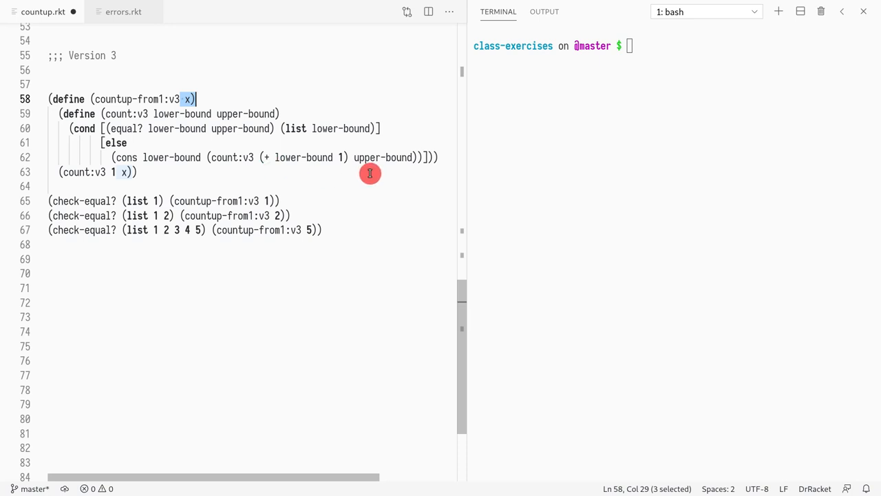
Step: Rename outer parameter x to upper-bound and delete the leftover argument in the recursive call
{"action": "double_click", "coordinate": [246, 114]}
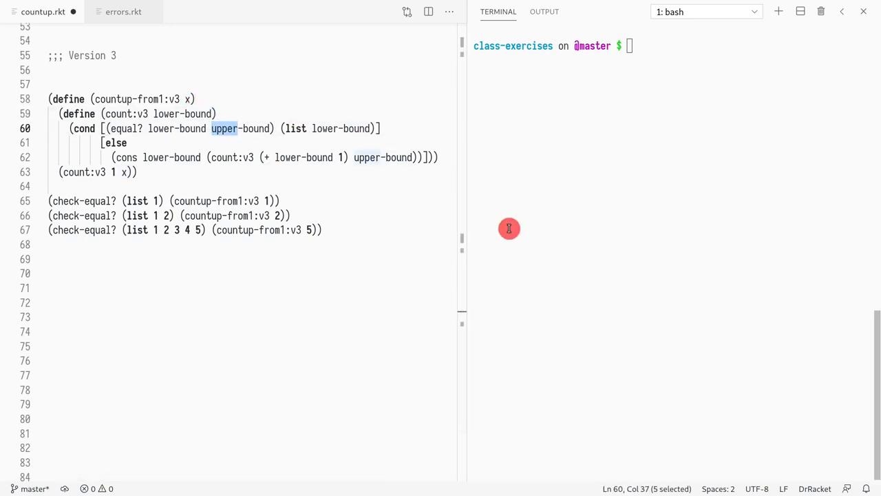
{"action": "left_click", "coordinate": [381, 128]}
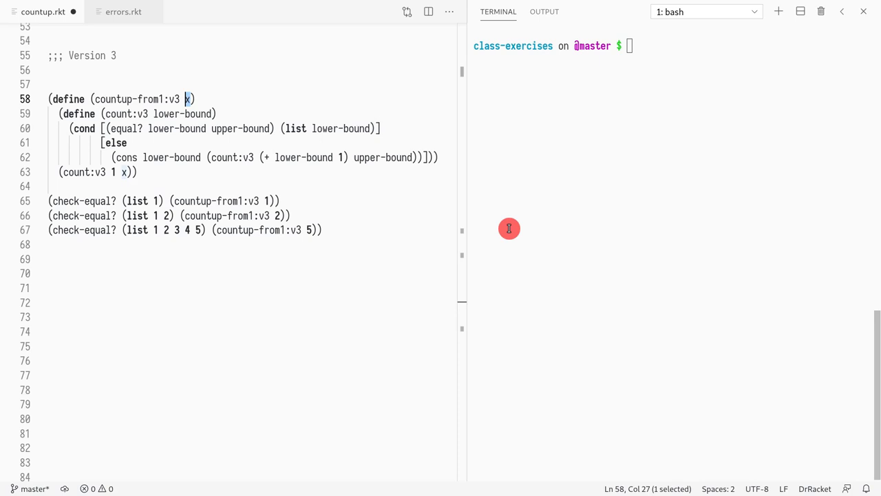
{"action": "type", "text": "upper-bound"}
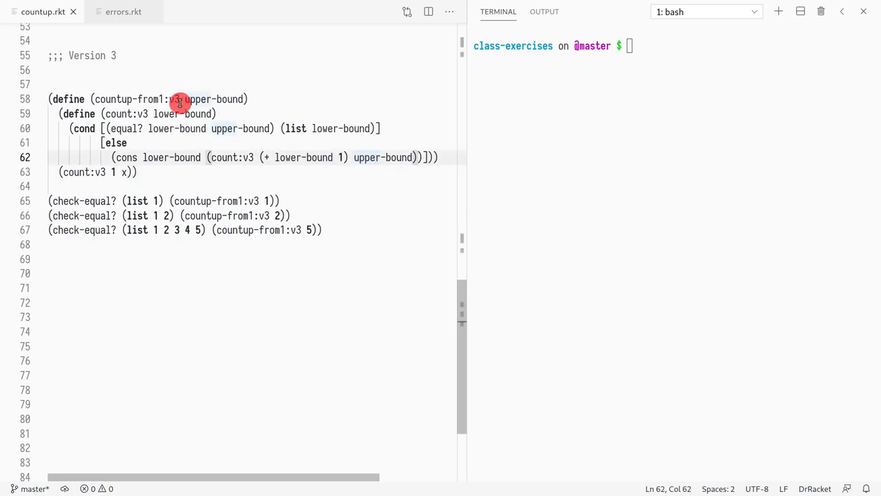
{"action": "double_click", "coordinate": [367, 157]}
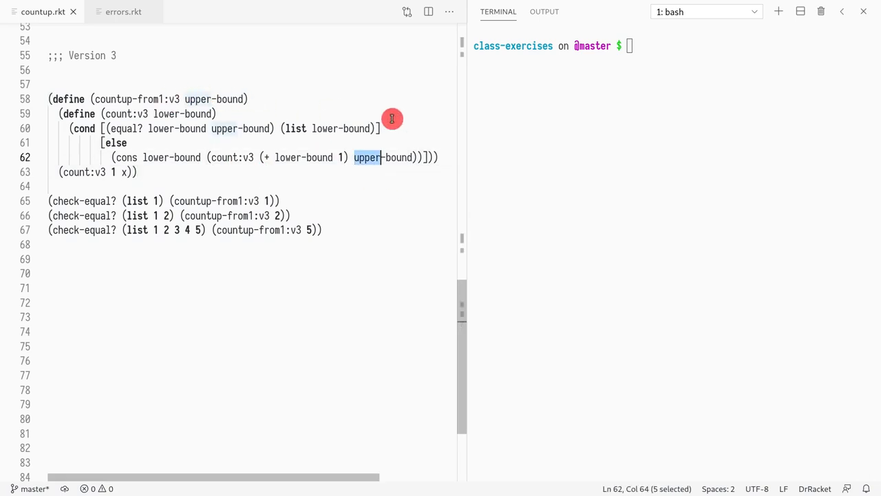
{"action": "key", "text": "Delete"}
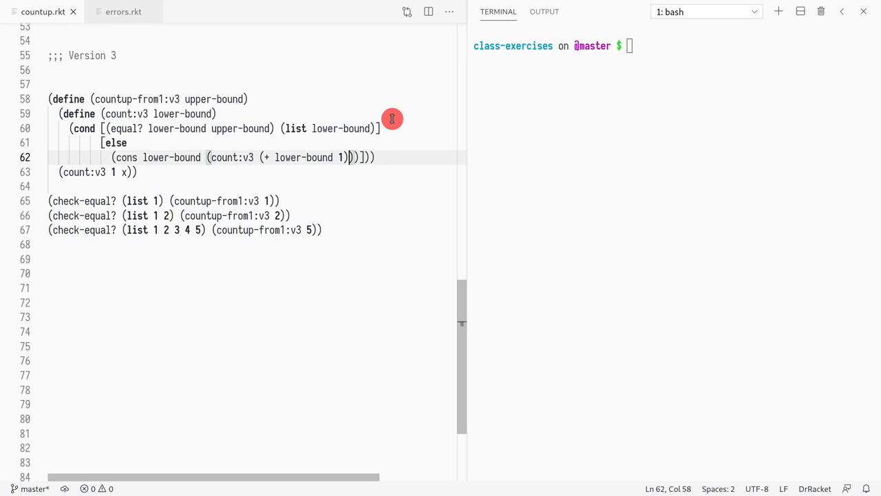
{"action": "mouse_move", "coordinate": [274, 154]}
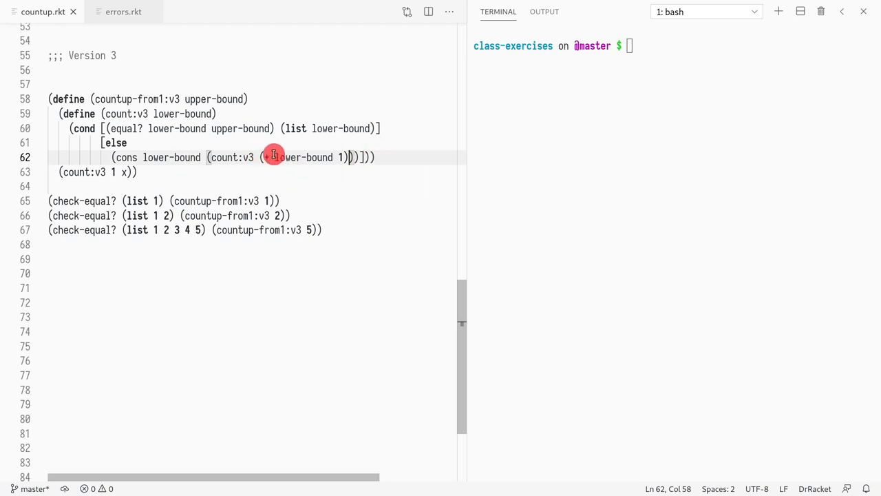
{"action": "mouse_move", "coordinate": [287, 157]}
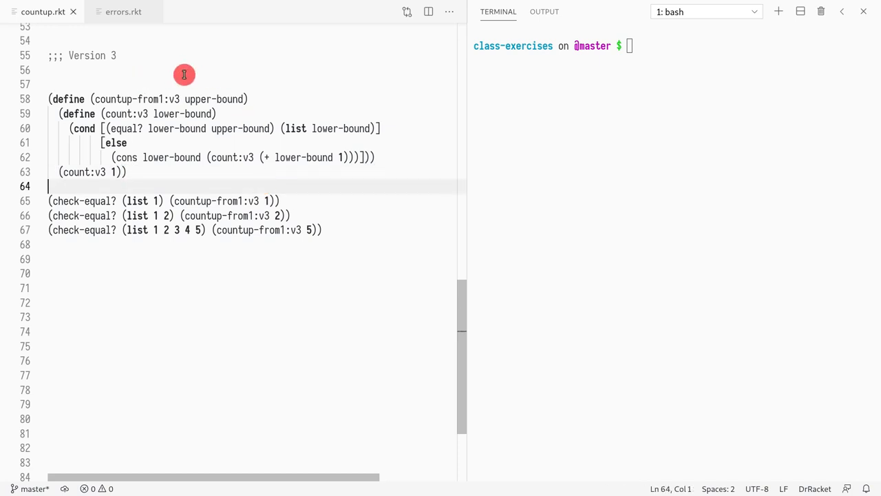
{"action": "mouse_move", "coordinate": [165, 124]}
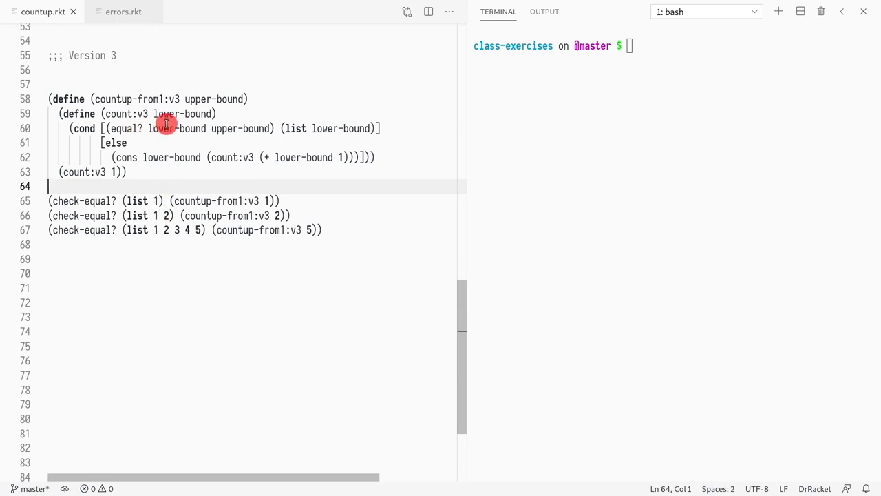
{"action": "mouse_move", "coordinate": [211, 144]}
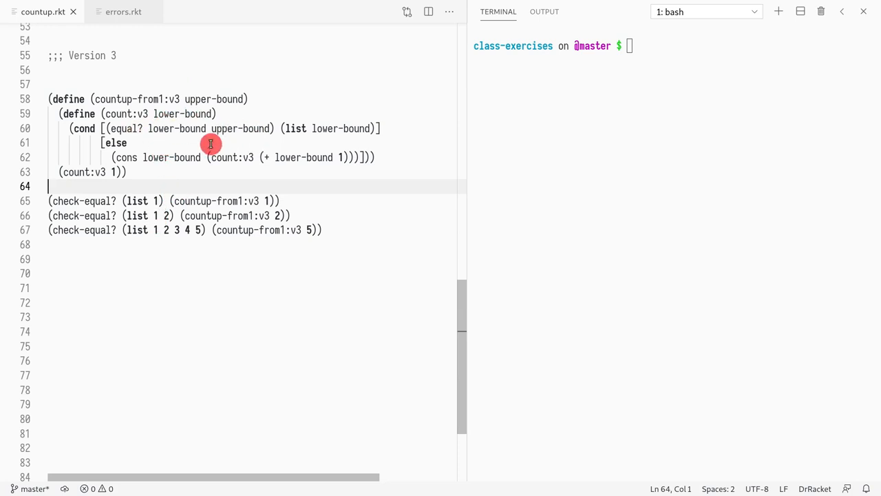
{"action": "mouse_move", "coordinate": [222, 99]}
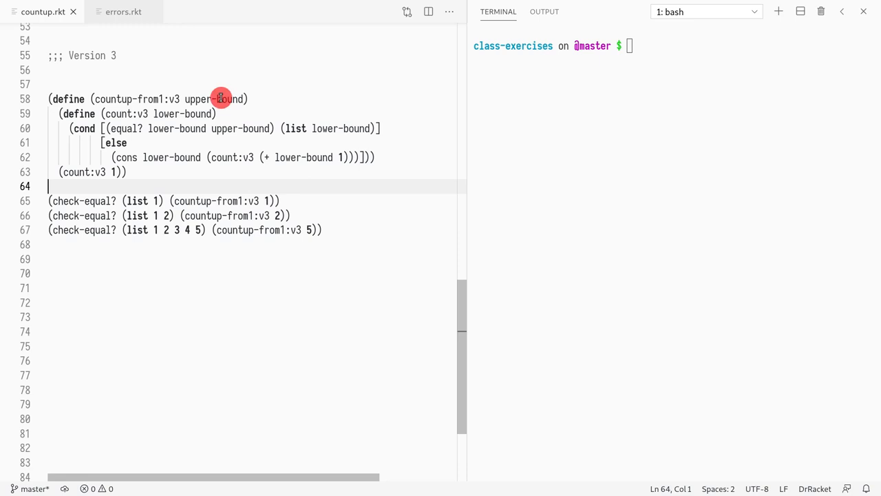
{"action": "double_click", "coordinate": [213, 99]}
{"action": "type", "text": "racket"}
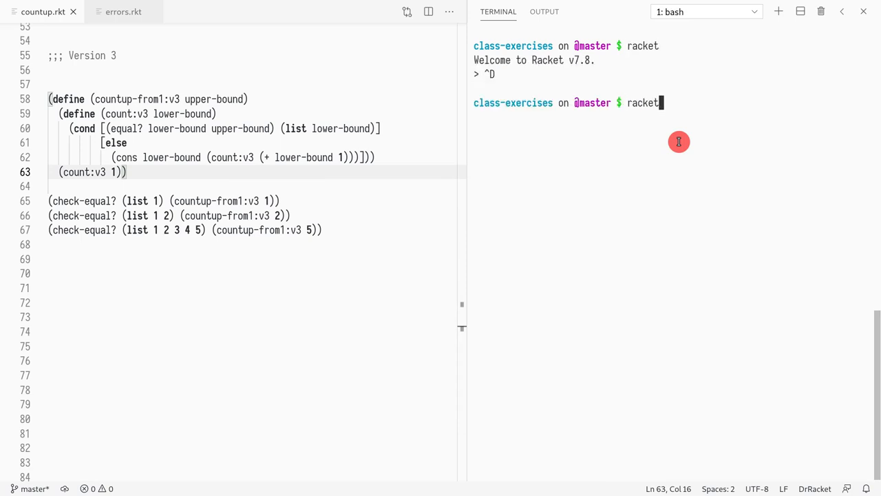
Step: List the files available to racket and change the first test's argument to 10
{"action": "key", "text": "Tab"}
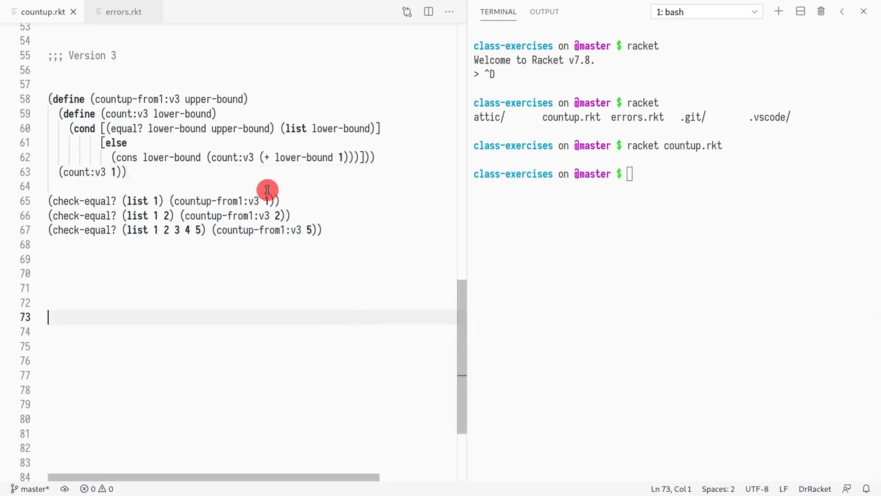
{"action": "left_click", "coordinate": [115, 171]}
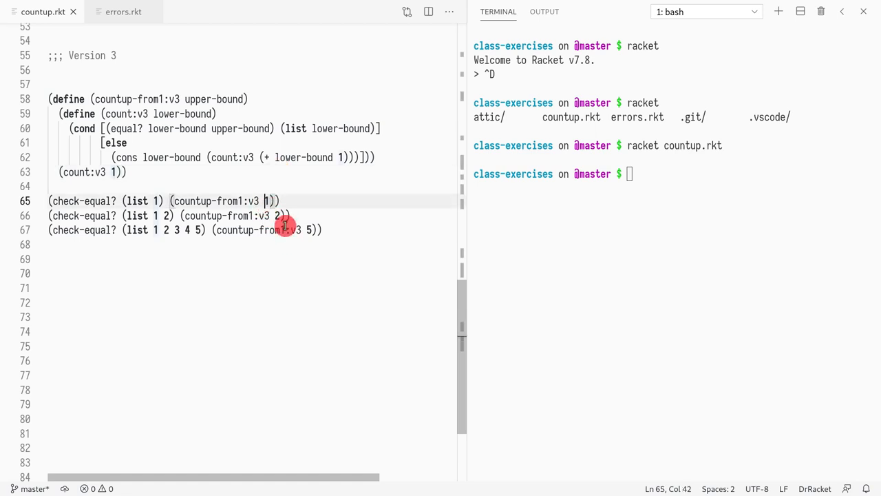
{"action": "type", "text": "0"}
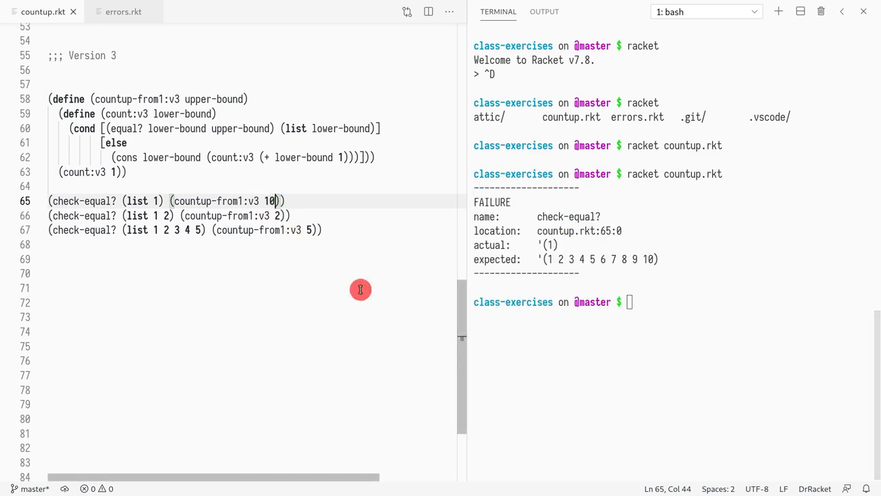
Step: Remove the added zero so the first test's argument is 1 again
{"action": "key", "text": "Backspace"}
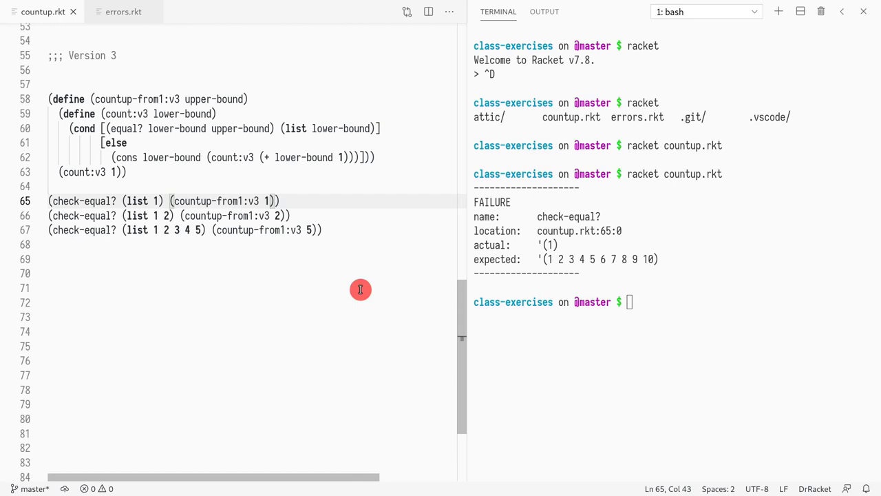
{"action": "mouse_move", "coordinate": [327, 276]}
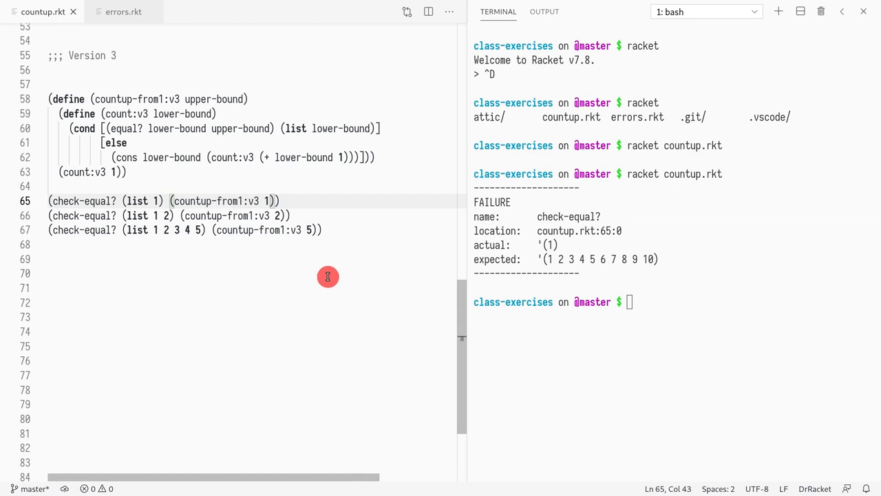
{"action": "mouse_move", "coordinate": [191, 128]}
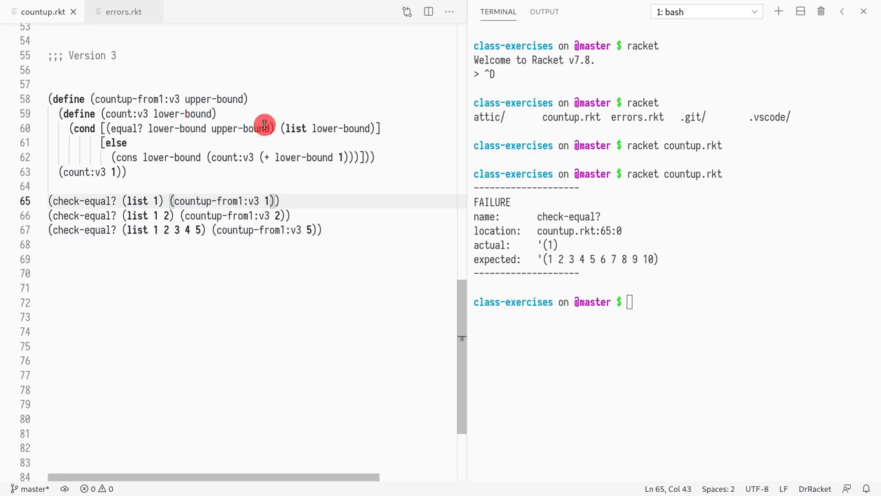
{"action": "mouse_move", "coordinate": [65, 150]}
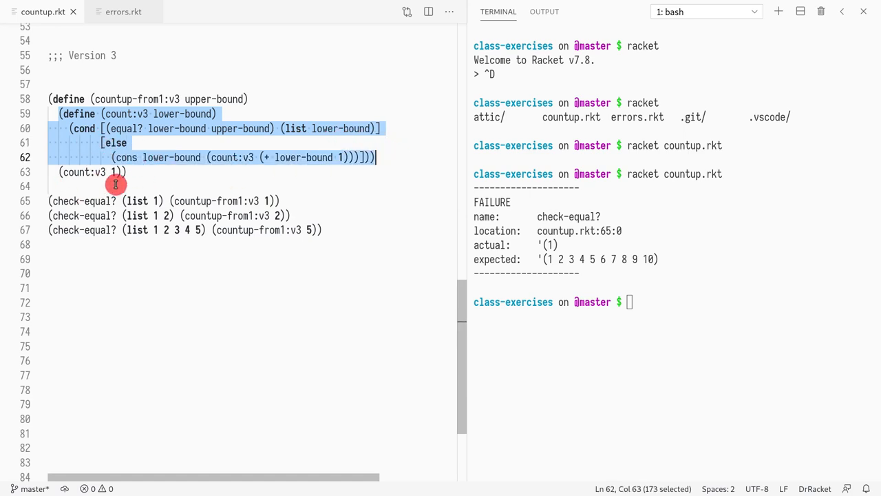
{"action": "mouse_move", "coordinate": [158, 125]}
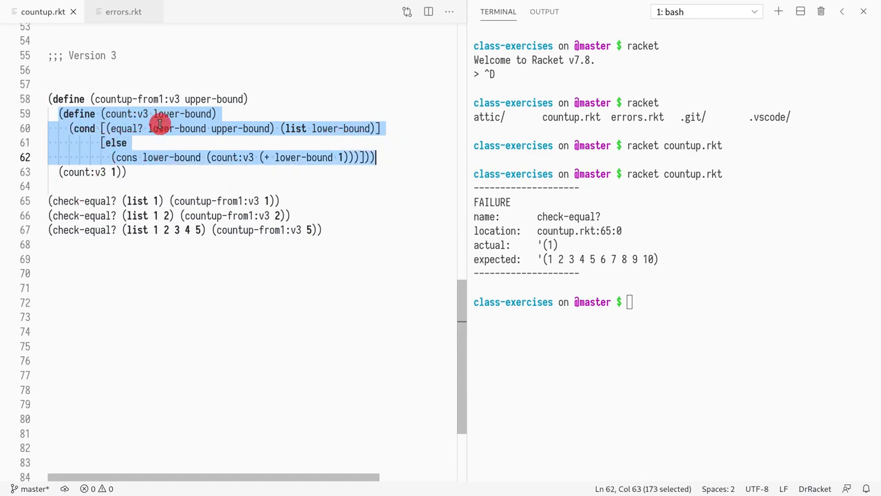
{"action": "mouse_move", "coordinate": [225, 110]}
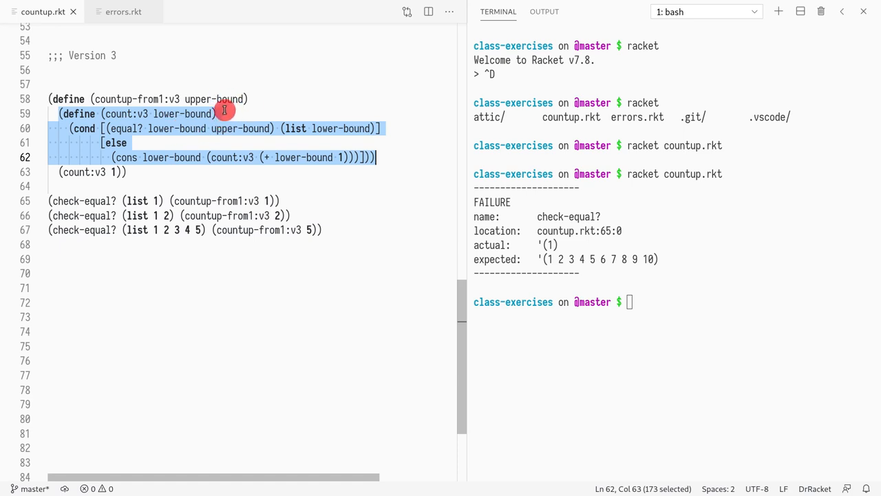
{"action": "left_click", "coordinate": [285, 128]}
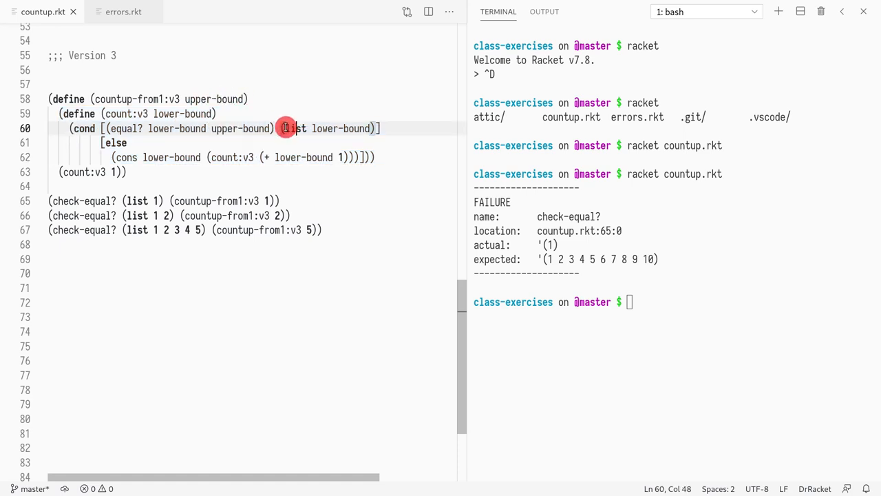
{"action": "left_click", "coordinate": [220, 114]}
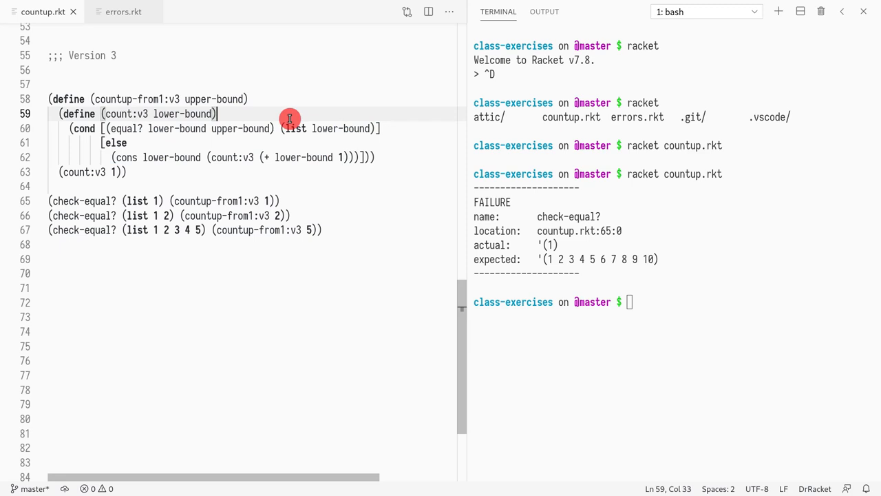
{"action": "mouse_move", "coordinate": [230, 139]}
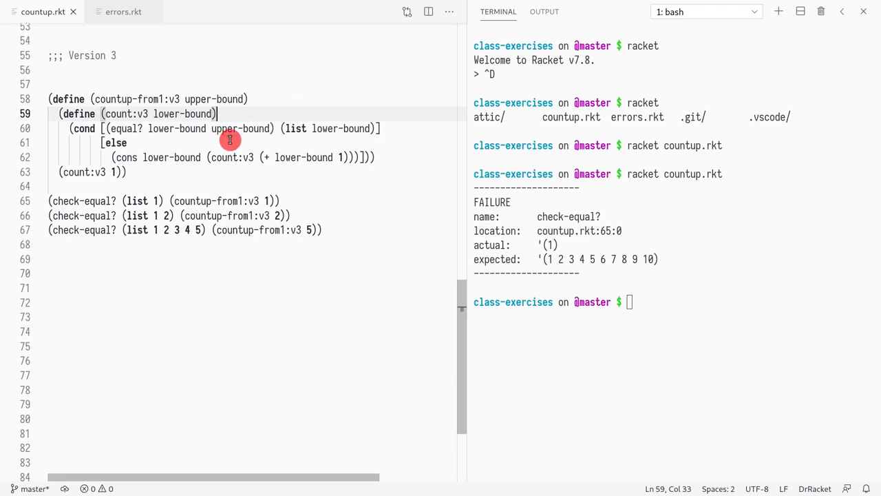
{"action": "mouse_move", "coordinate": [185, 77]}
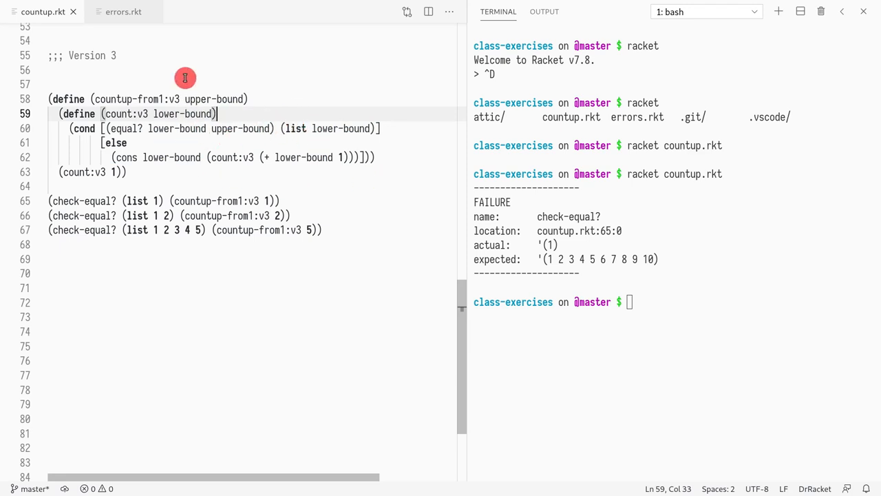